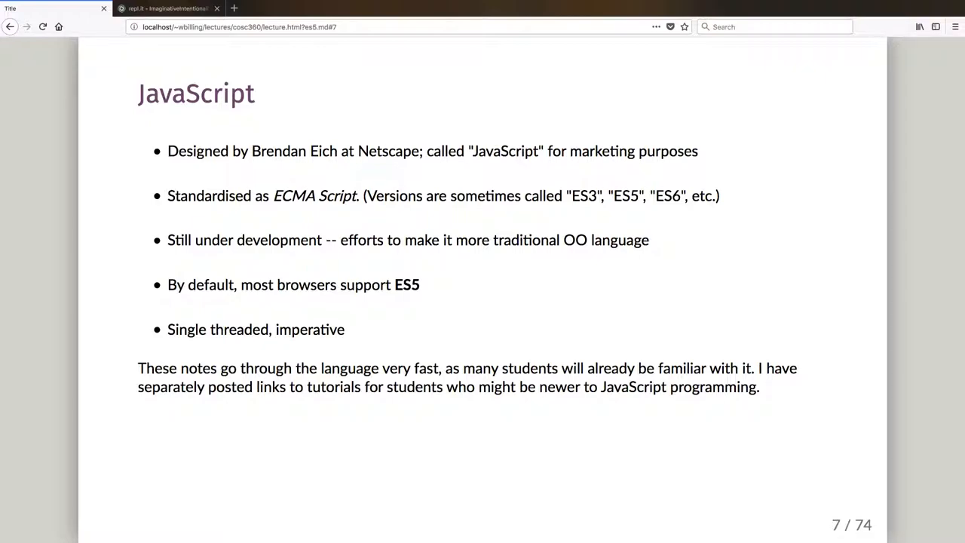
Advance to slide 9 and select the var a = "2" / var b = "2" declarations.
{"action": "key", "text": "Right"}
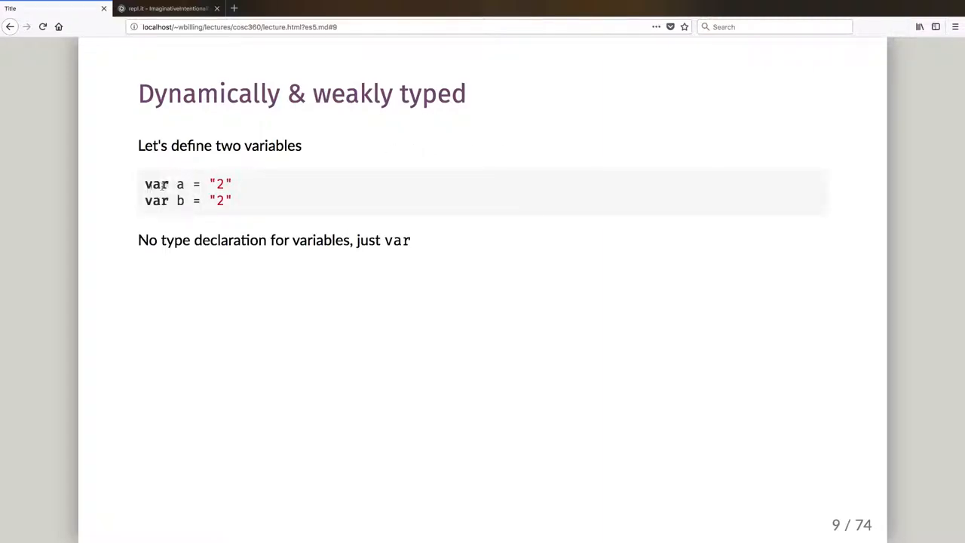
{"action": "double_click", "coordinate": [155, 184]}
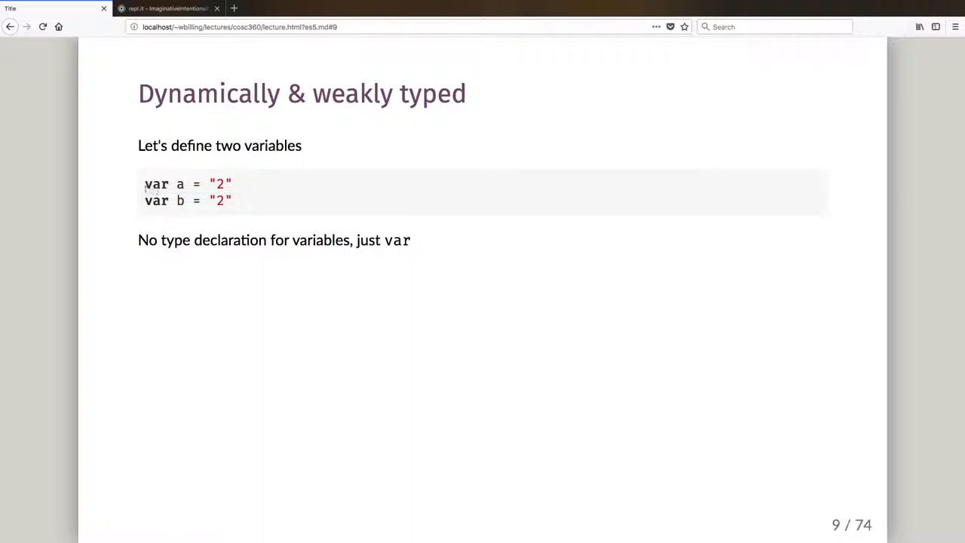
{"action": "left_click_drag", "start_coordinate": [144, 184], "coordinate": [233, 199]}
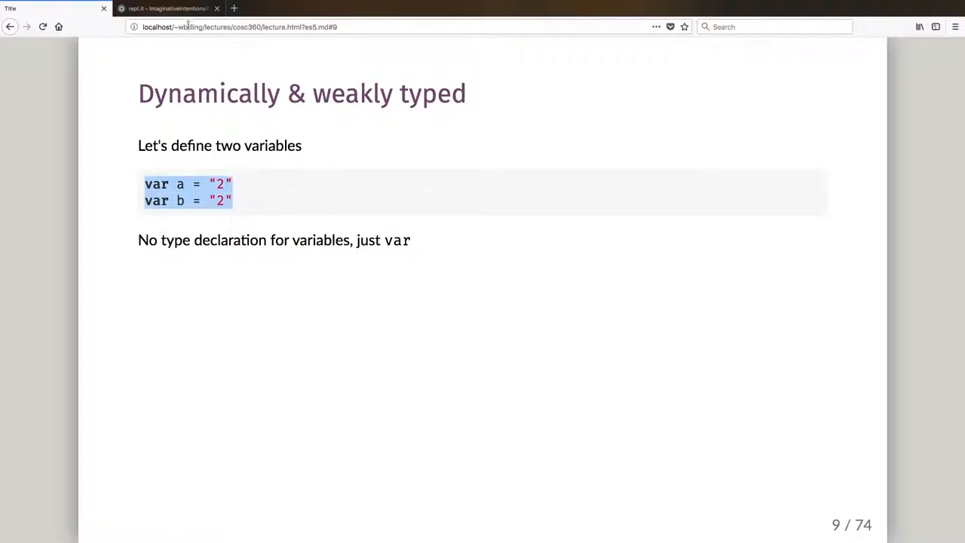
Switch to the repl.it ImaginativeIntentionalDemos tab to inspect the editor and console.
{"action": "left_click", "coordinate": [167, 8]}
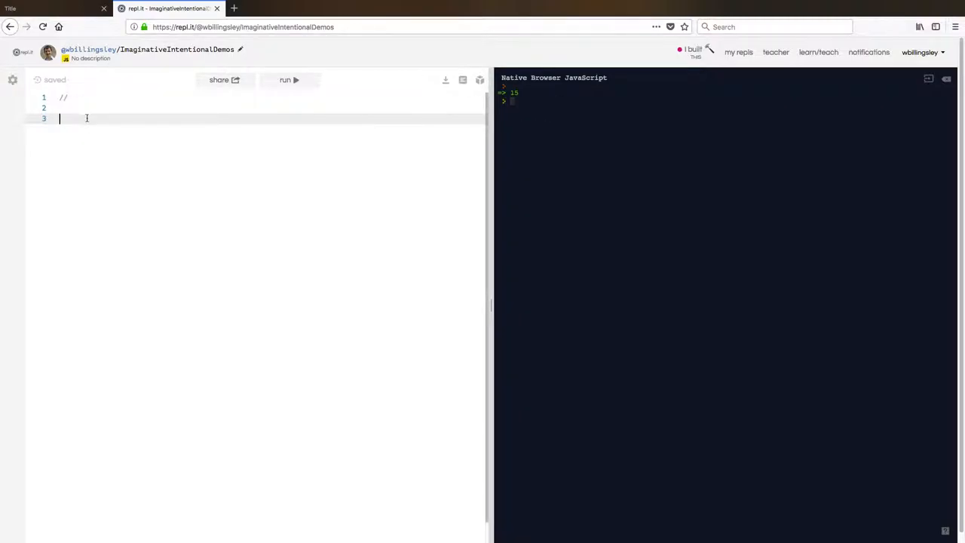
{"action": "mouse_move", "coordinate": [619, 126]}
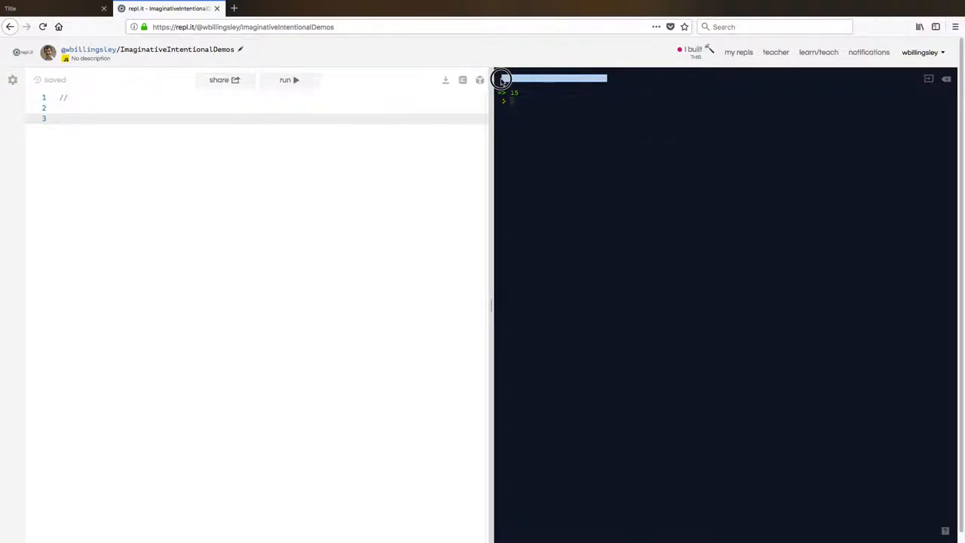
{"action": "mouse_move", "coordinate": [602, 138]}
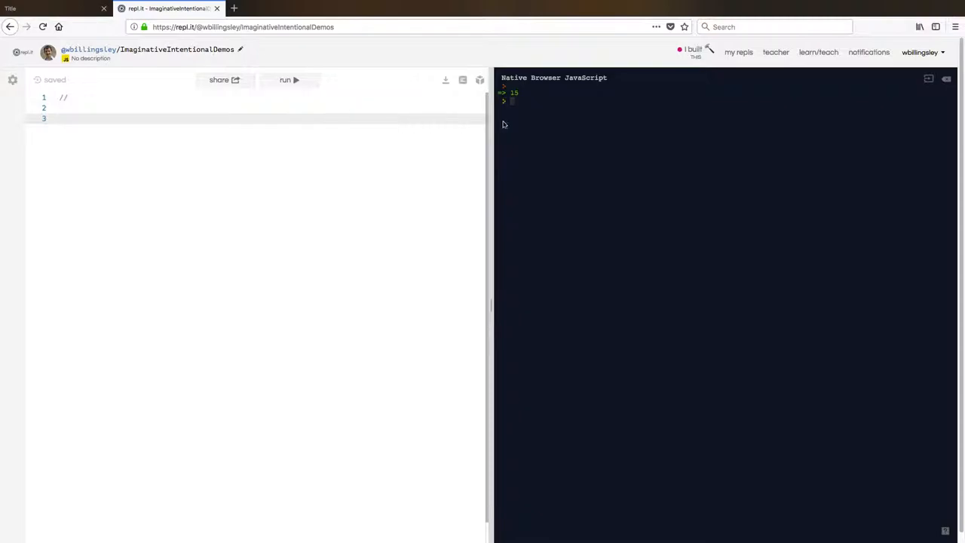
{"action": "mouse_move", "coordinate": [507, 135]}
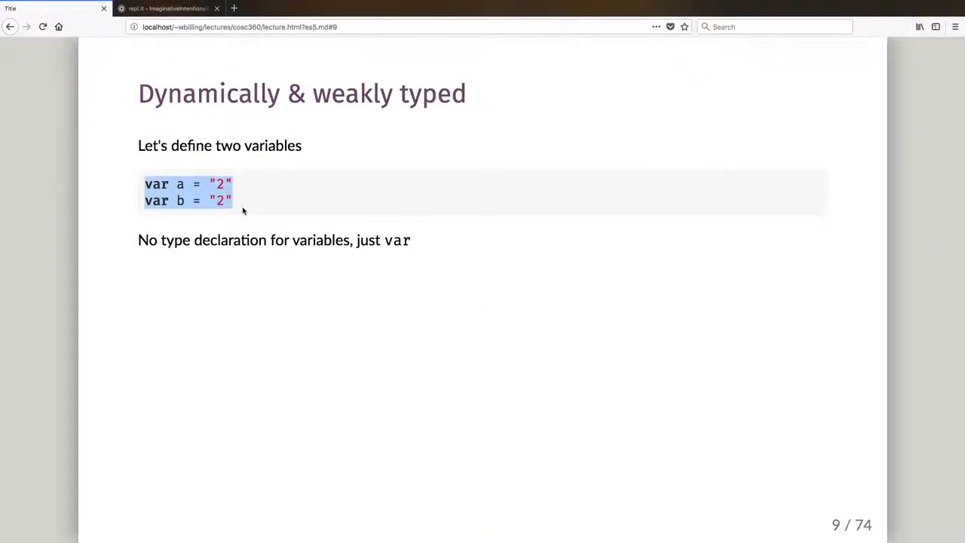
Bring up the repl.it editor to paste and run var a and var b.
{"action": "left_click", "coordinate": [166, 8]}
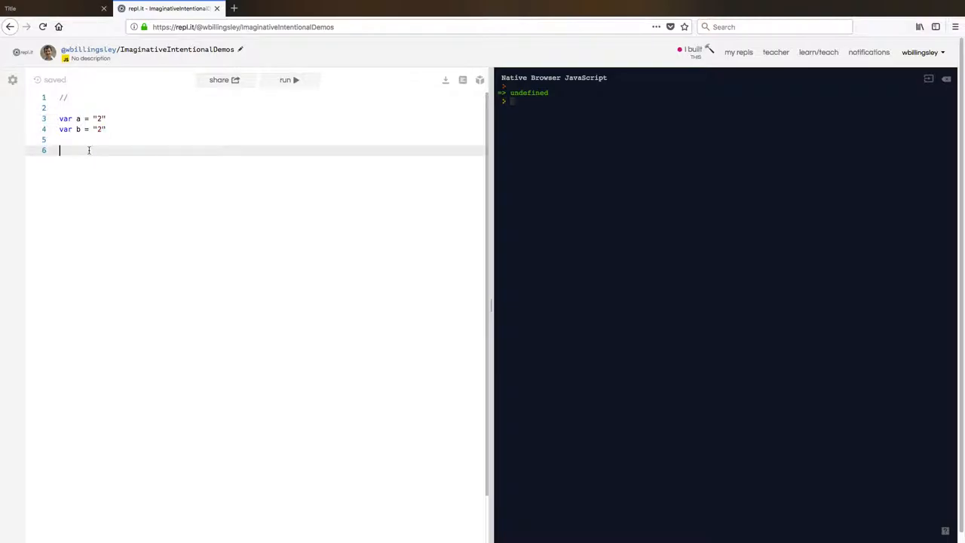
Add the lines 'a = 15' and 'a' below the declarations.
{"action": "type", "text": "a"}
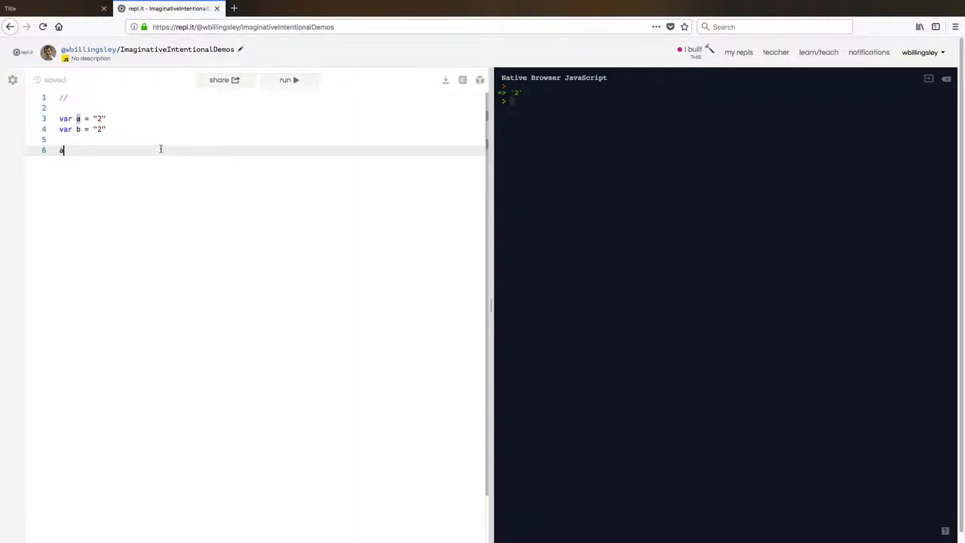
{"action": "type", "text": "= 1"}
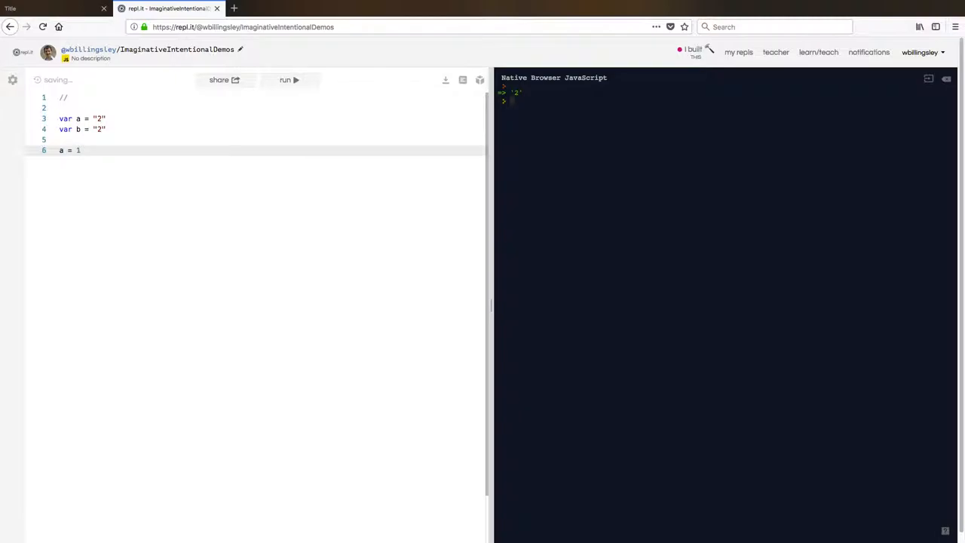
{"action": "type", "text": "5"}
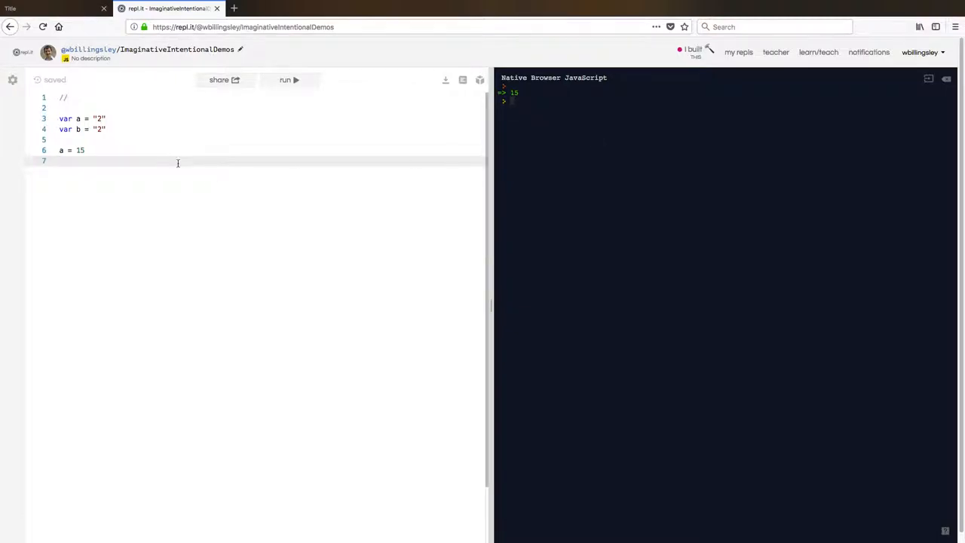
{"action": "type", "text": "a"}
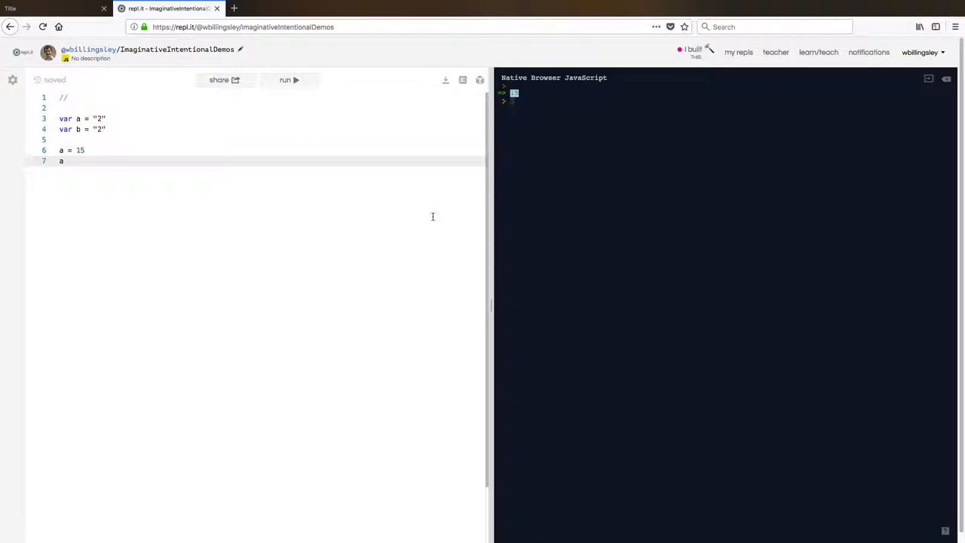
{"action": "mouse_move", "coordinate": [318, 92]}
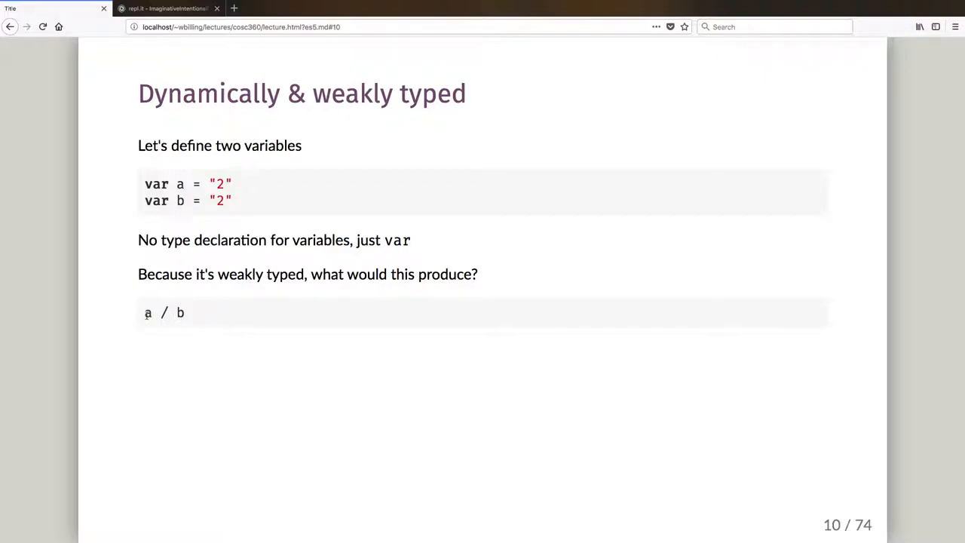
Highlight and deselect the a / b expression on slide 10, then switch to repl.it.
{"action": "double_click", "coordinate": [164, 312]}
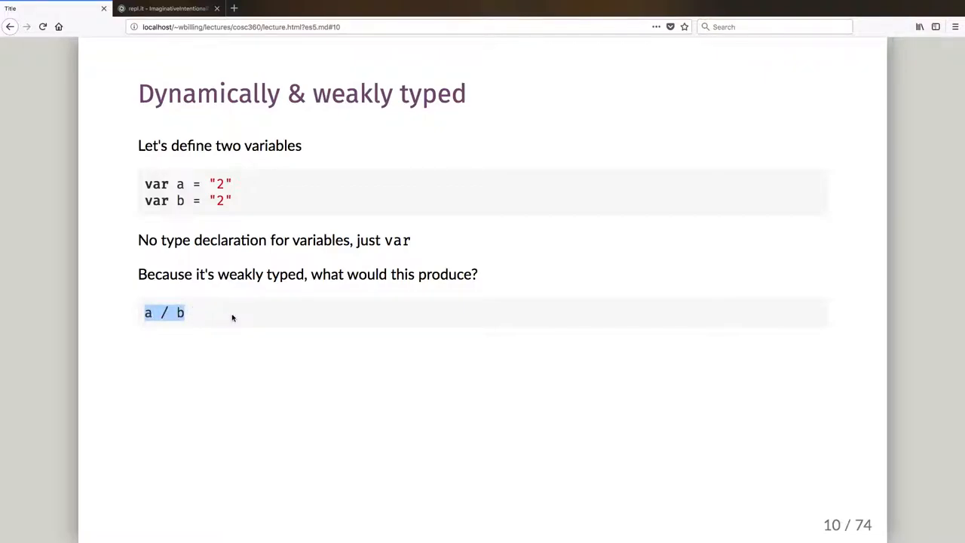
{"action": "mouse_move", "coordinate": [271, 268]}
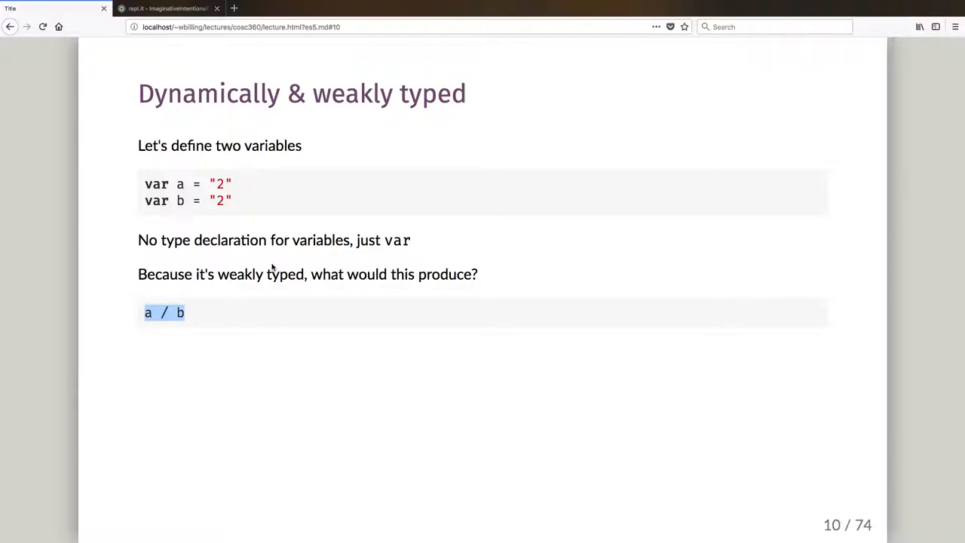
{"action": "mouse_move", "coordinate": [268, 301]}
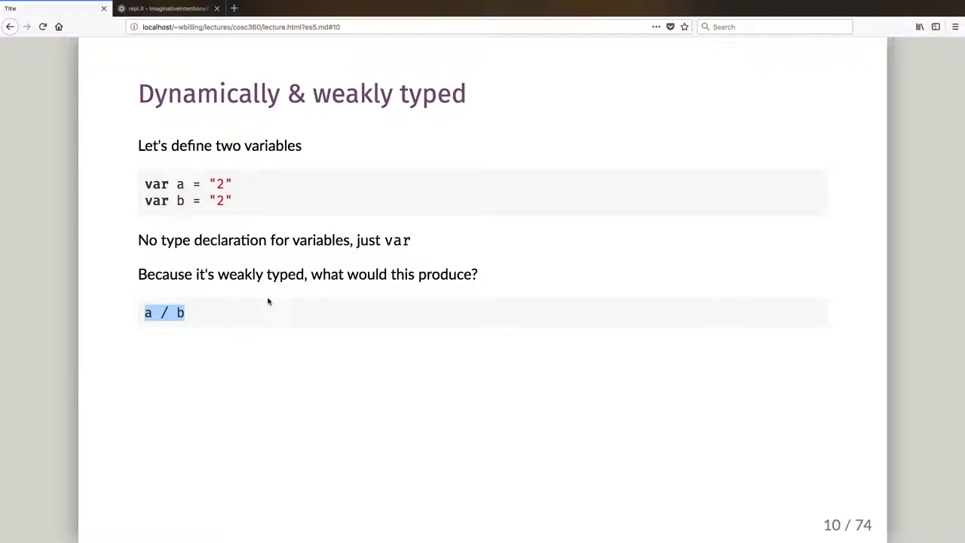
{"action": "left_click", "coordinate": [284, 348]}
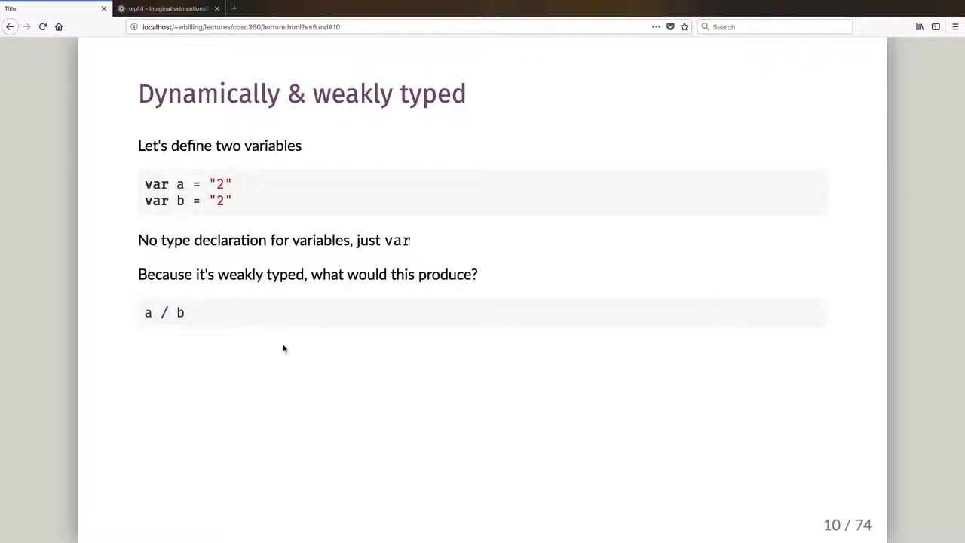
{"action": "mouse_move", "coordinate": [211, 165]}
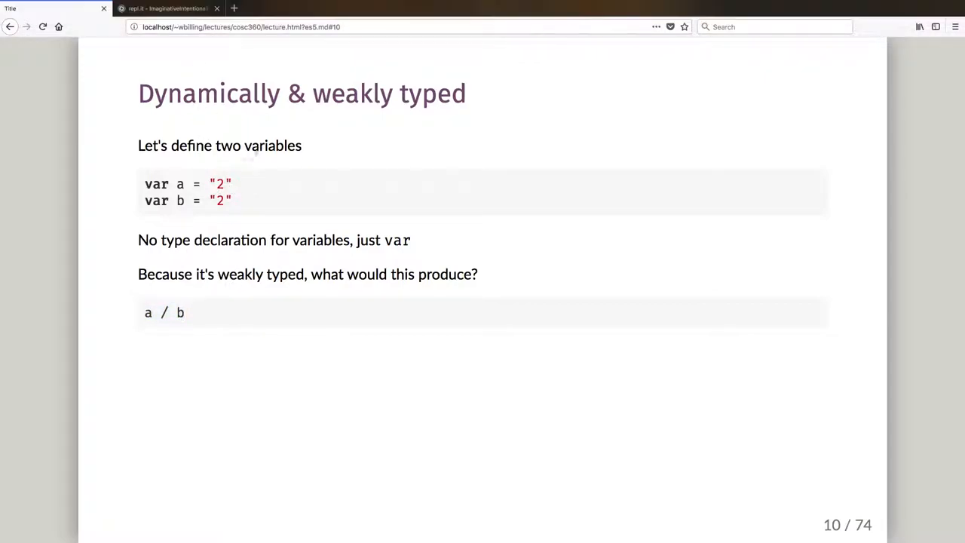
{"action": "left_click", "coordinate": [165, 9]}
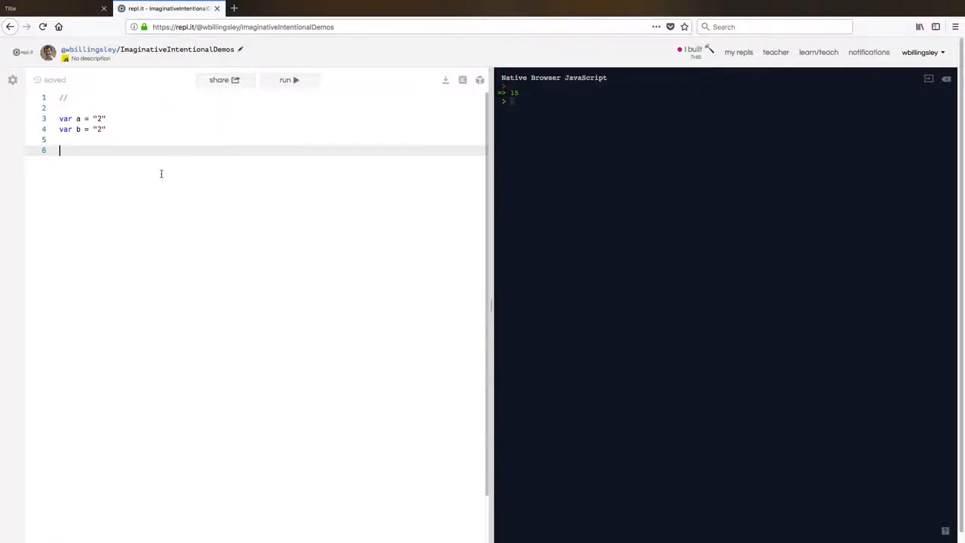
Run a / b on line 6, getting 1, then delete lines 3–6.
{"action": "type", "text": "a / b"}
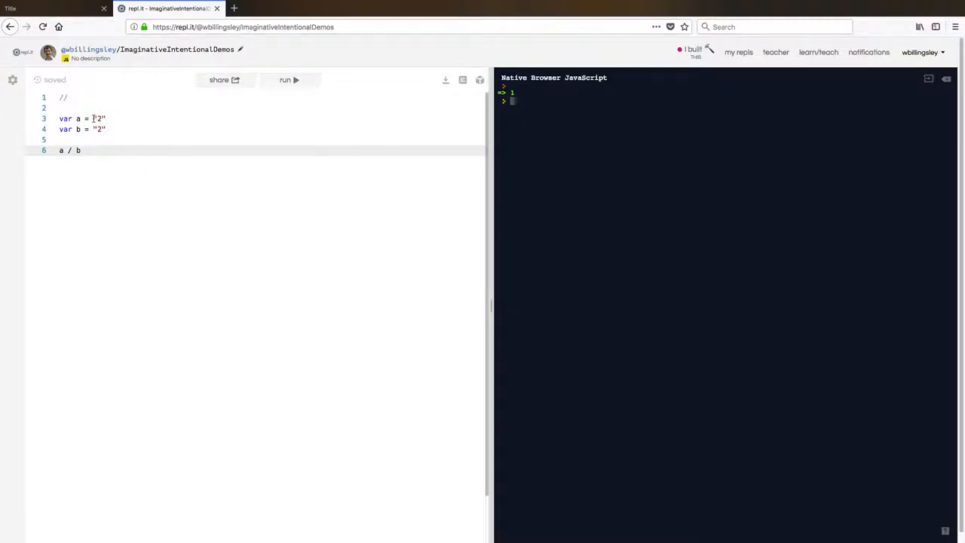
{"action": "left_click", "coordinate": [106, 128]}
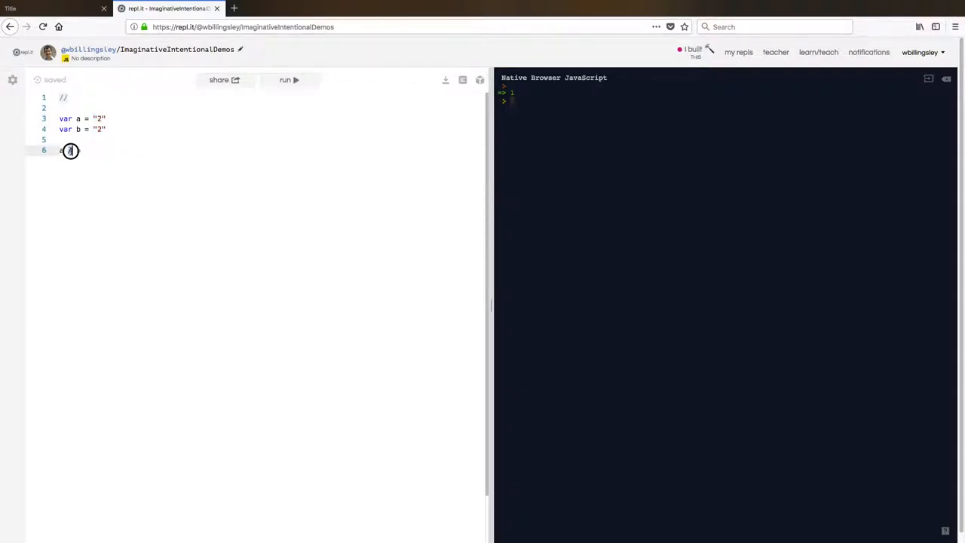
{"action": "type", "text": "/ b"}
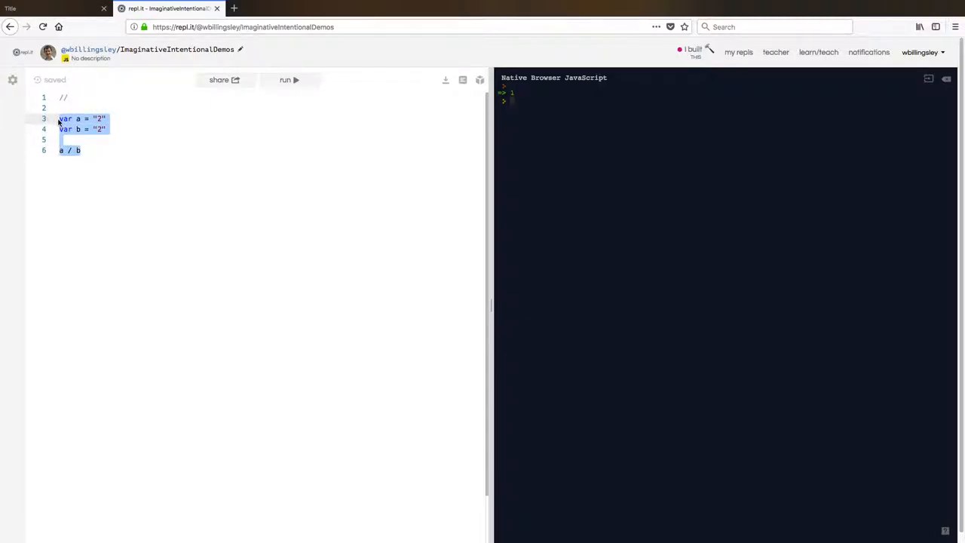
{"action": "key", "text": "Delete"}
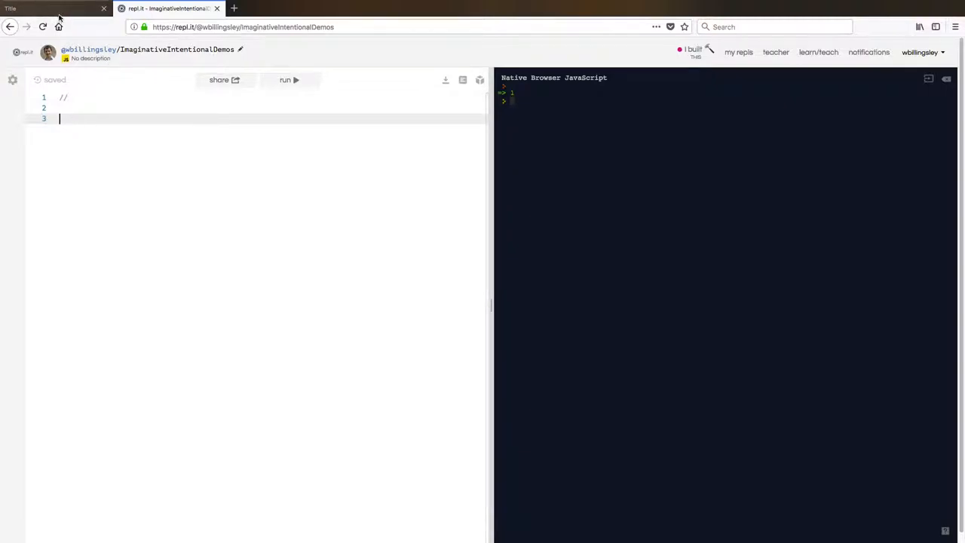
Highlight slide 11's answer 1, advance to the puzzler slide, and return to repl.it.
{"action": "left_click", "coordinate": [45, 9]}
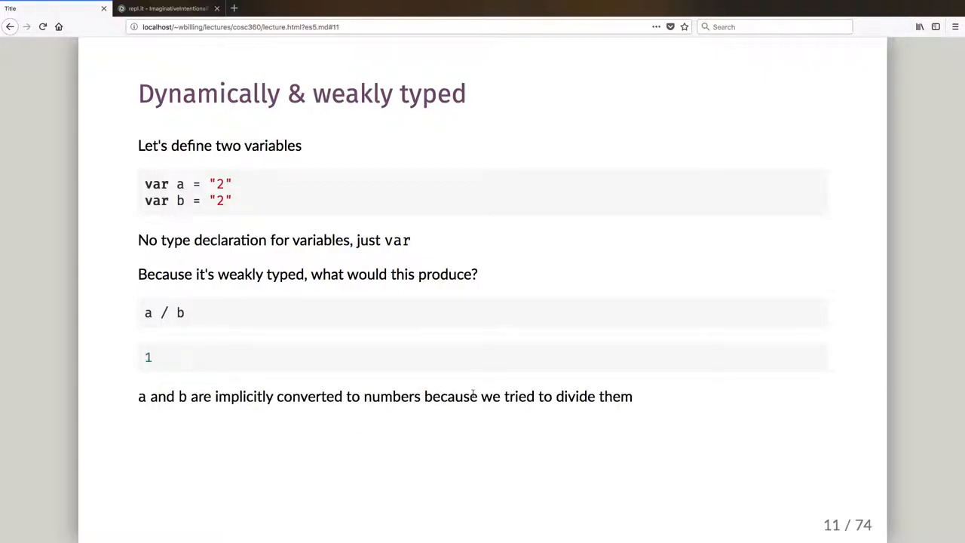
{"action": "double_click", "coordinate": [148, 356]}
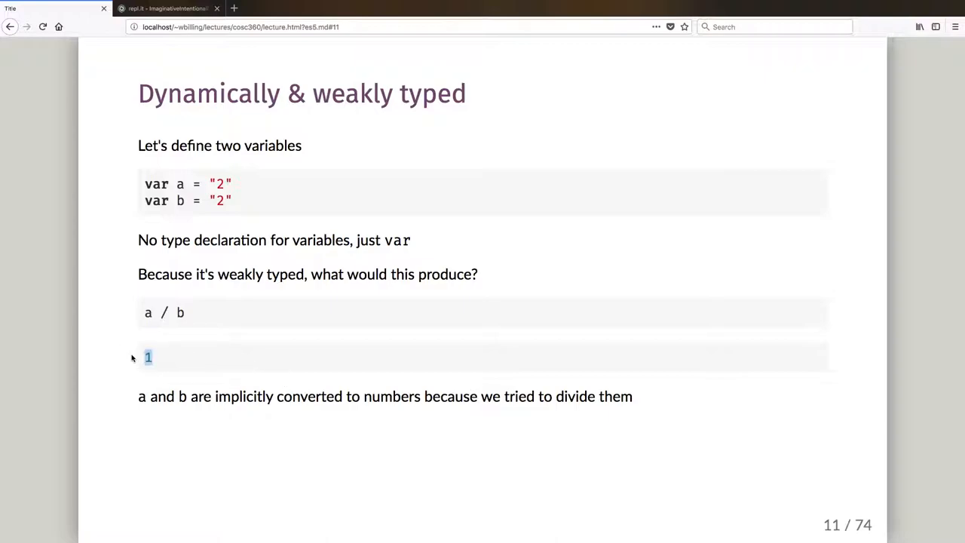
{"action": "key", "text": "Right"}
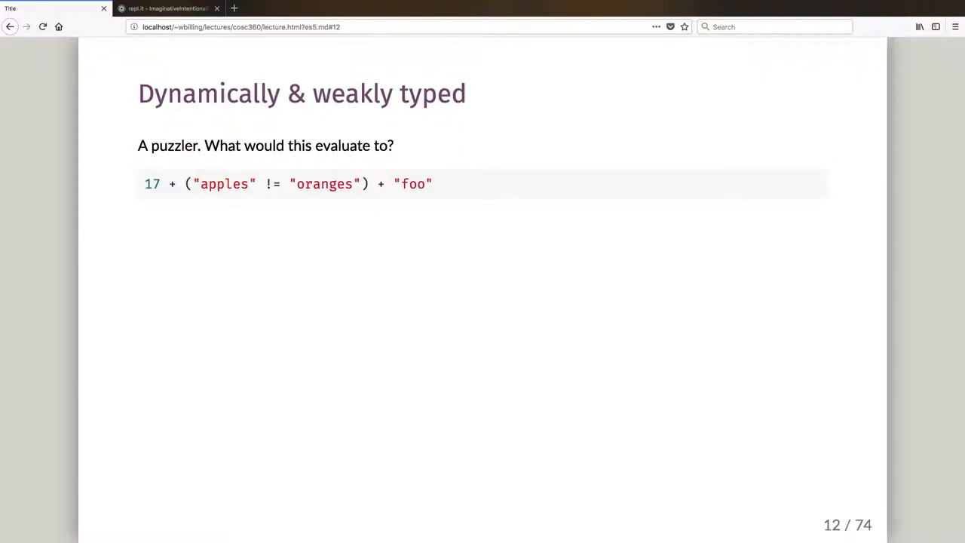
{"action": "mouse_move", "coordinate": [287, 281]}
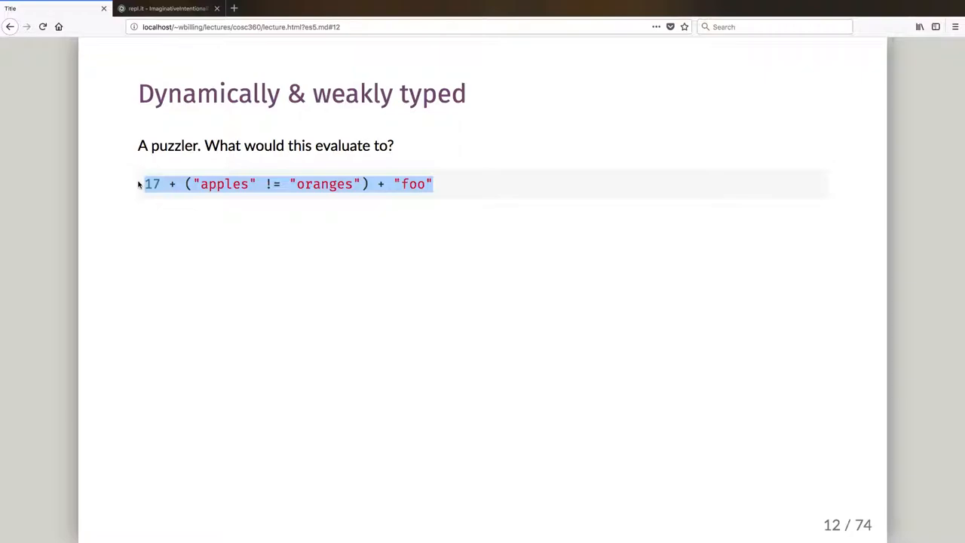
{"action": "left_click", "coordinate": [166, 8]}
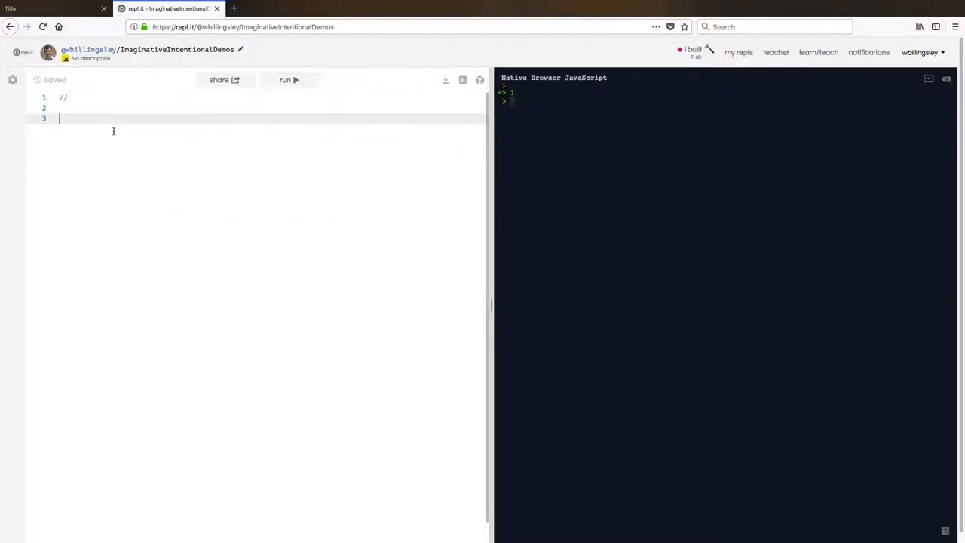
Run 17 + ("apples" != "oranges") + "foo" and highlight the '18foo' result.
{"action": "type", "text": "17 + (\"apples\" != \"oranges\") + \"foo\""}
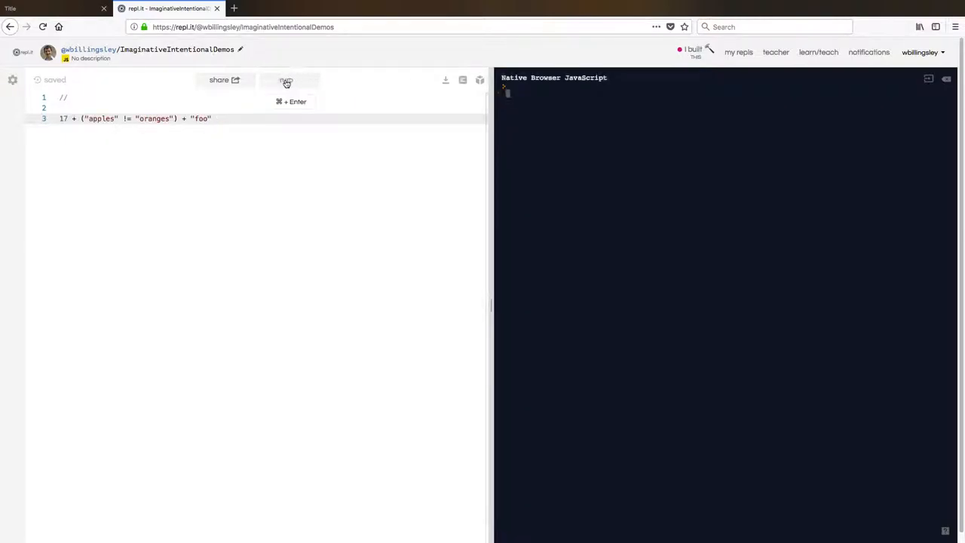
{"action": "left_click", "coordinate": [287, 80]}
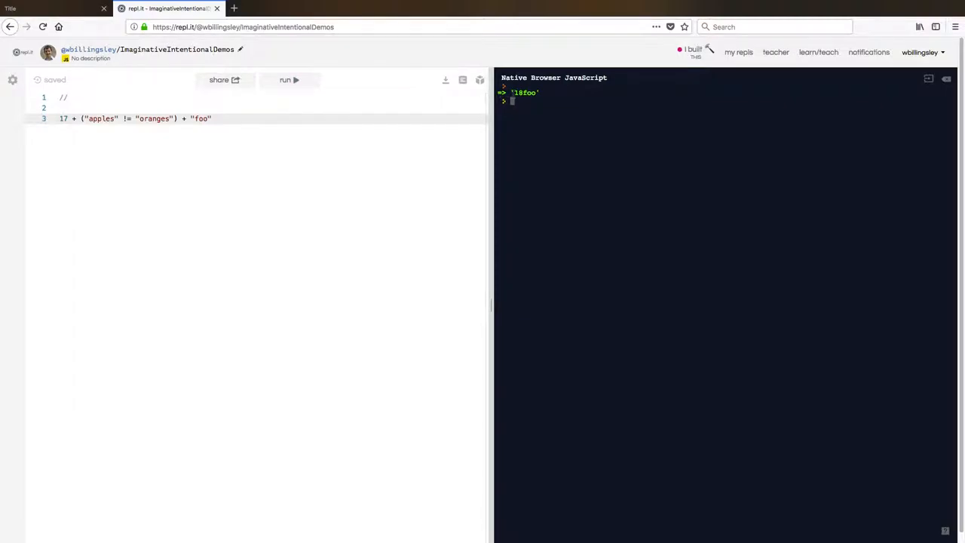
{"action": "double_click", "coordinate": [524, 91]}
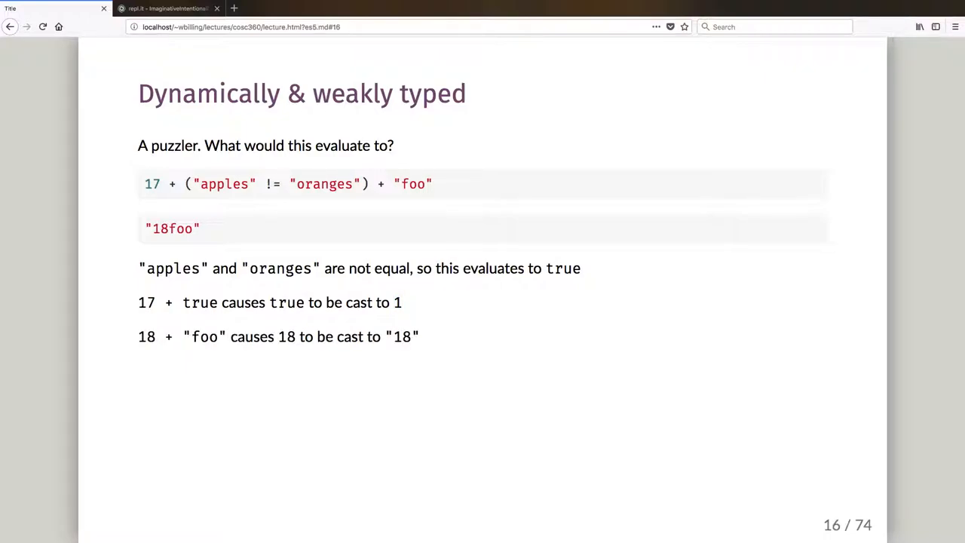
{"action": "double_click", "coordinate": [204, 336]}
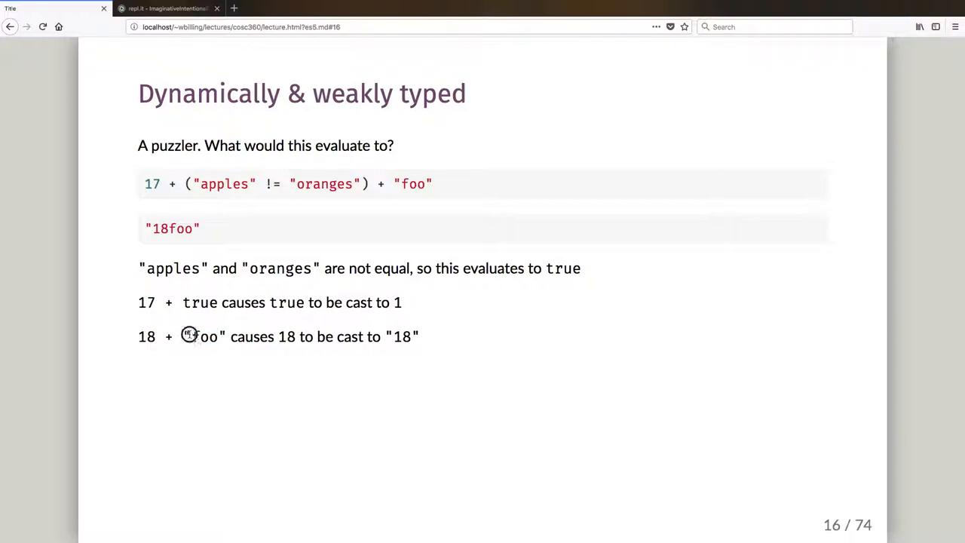
{"action": "double_click", "coordinate": [205, 336]}
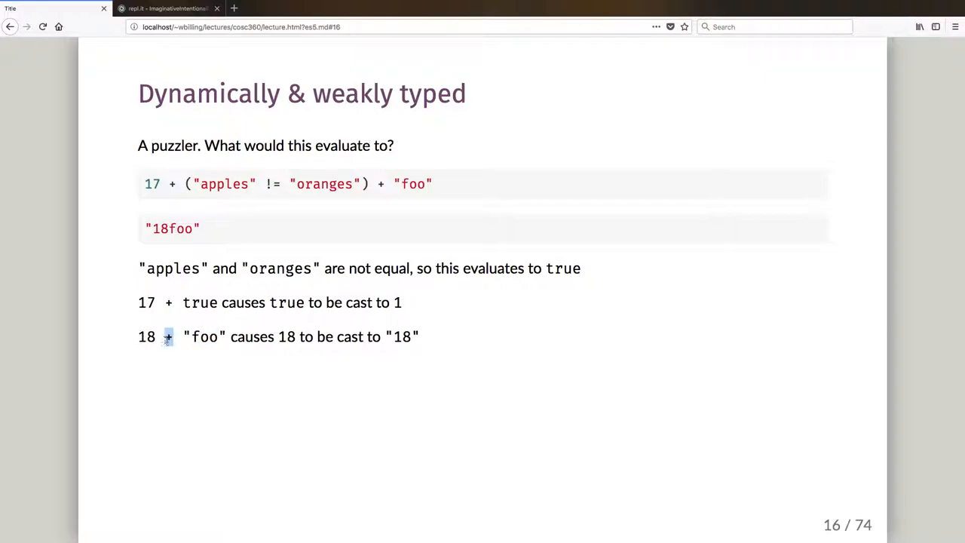
{"action": "double_click", "coordinate": [146, 337]}
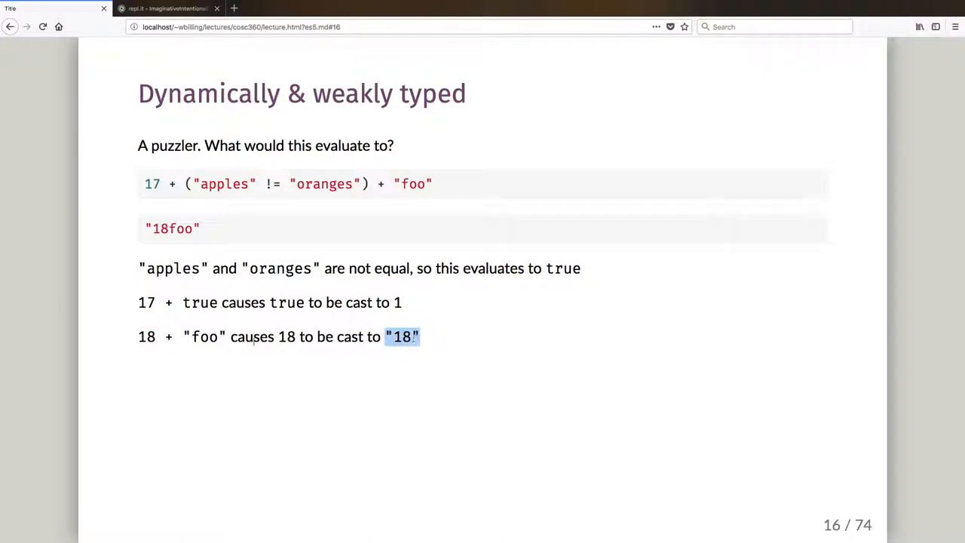
{"action": "double_click", "coordinate": [203, 336]}
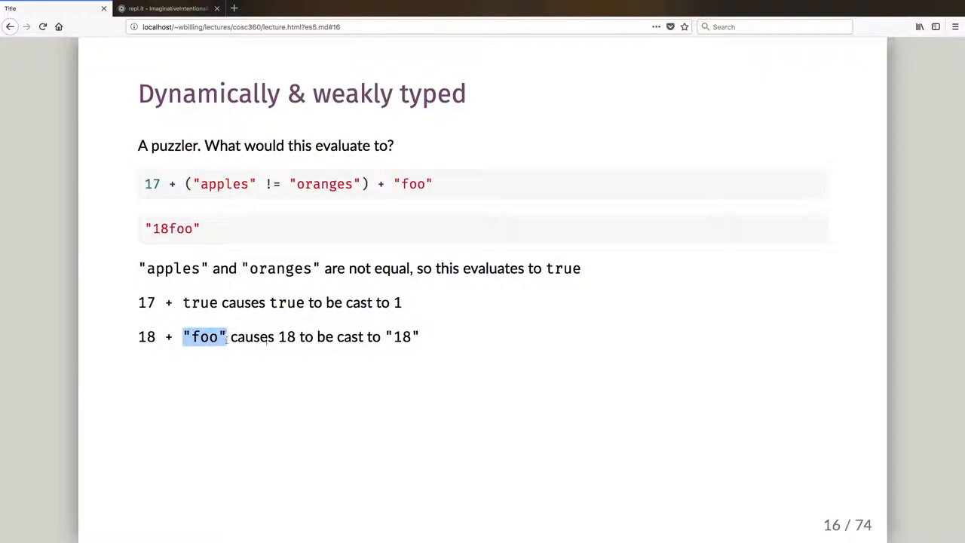